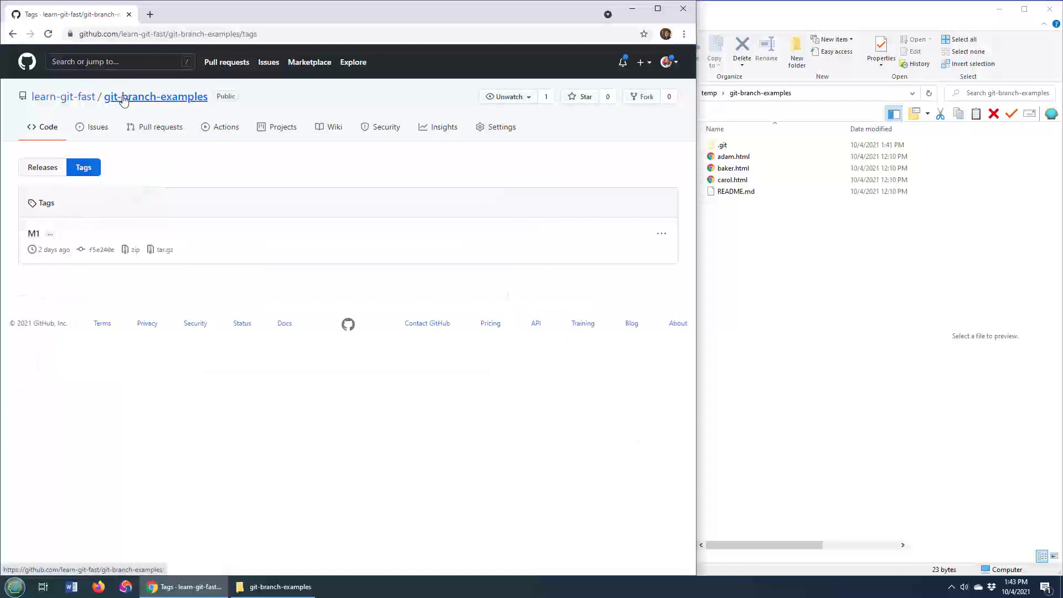
- Return from the M1 tag listing to the git-branch-examples repository's main code page
click(155, 96)
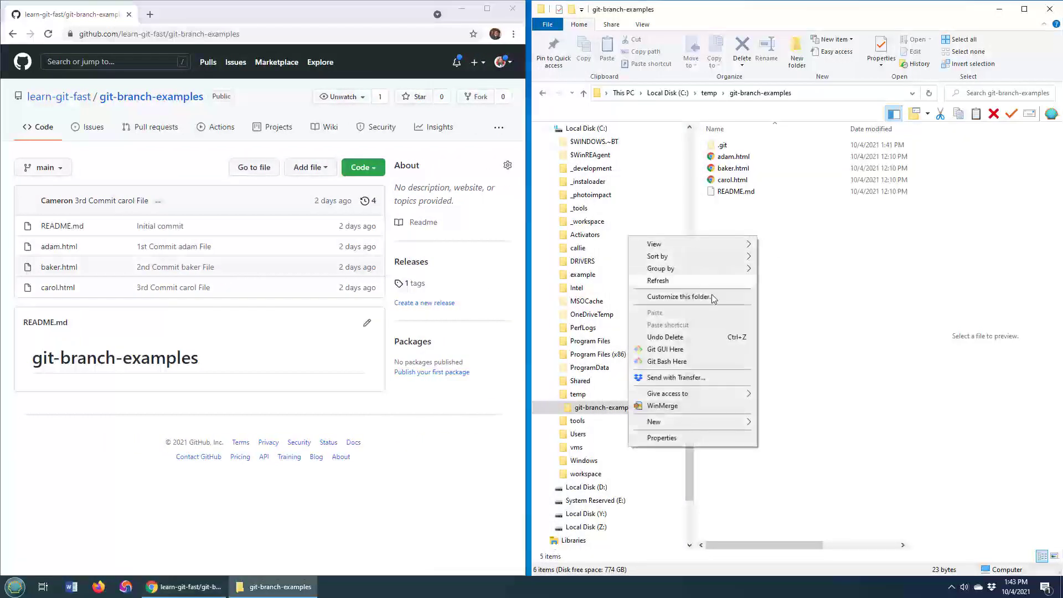
mouse_move(682, 364)
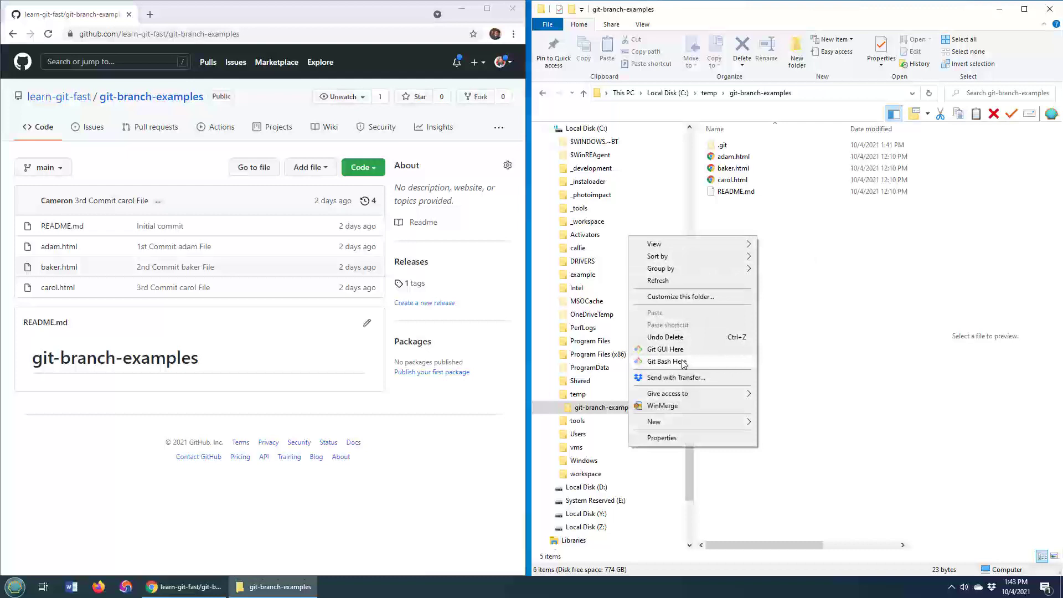
- Open Git Bash in git-branch-examples and run git log --oneline, showing M1 on the baker commit
click(665, 361)
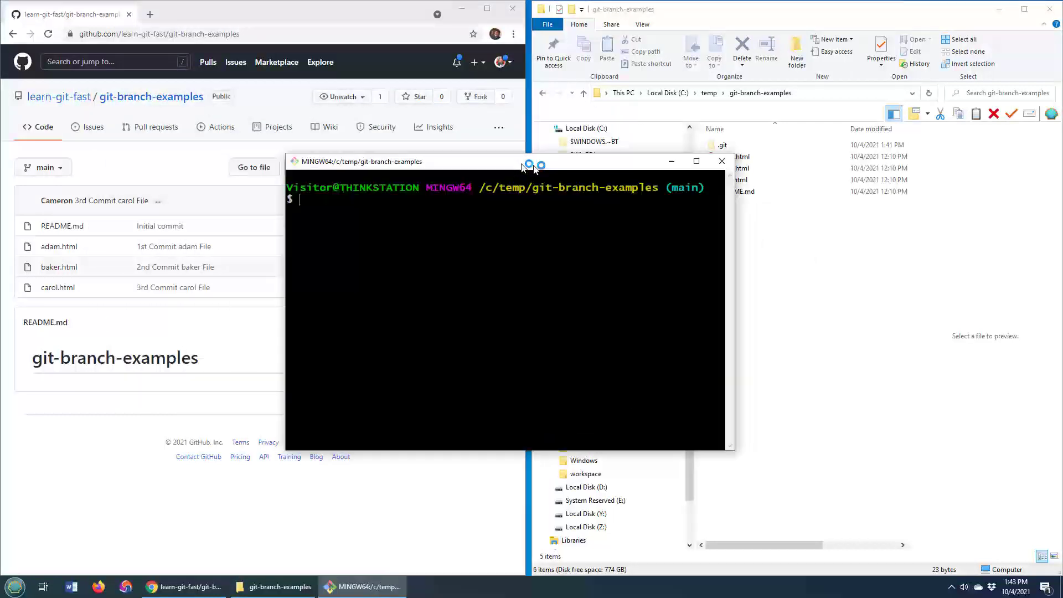
text(git l)
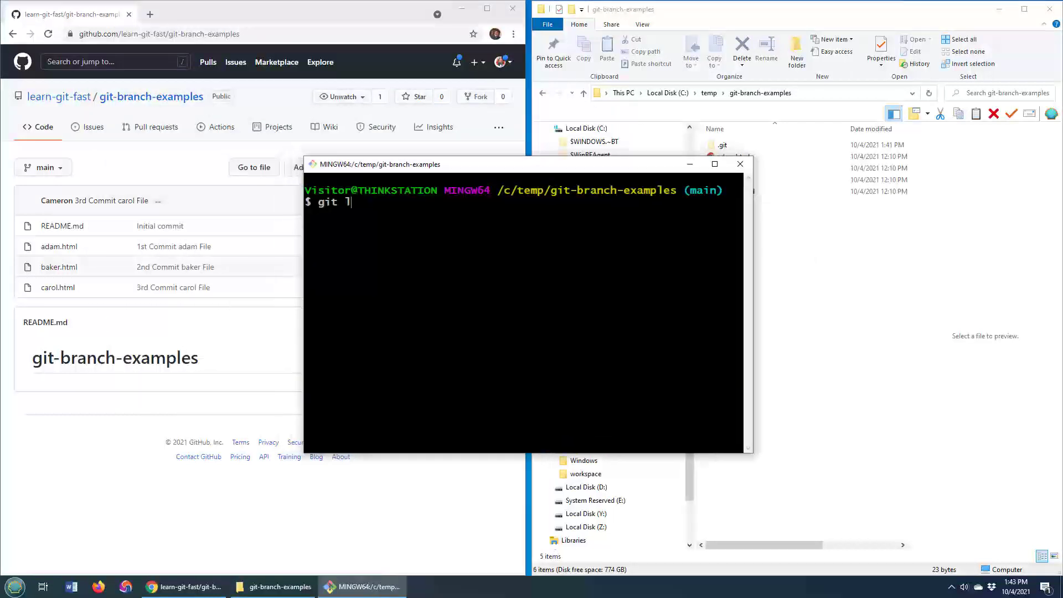
text(og --oneline)
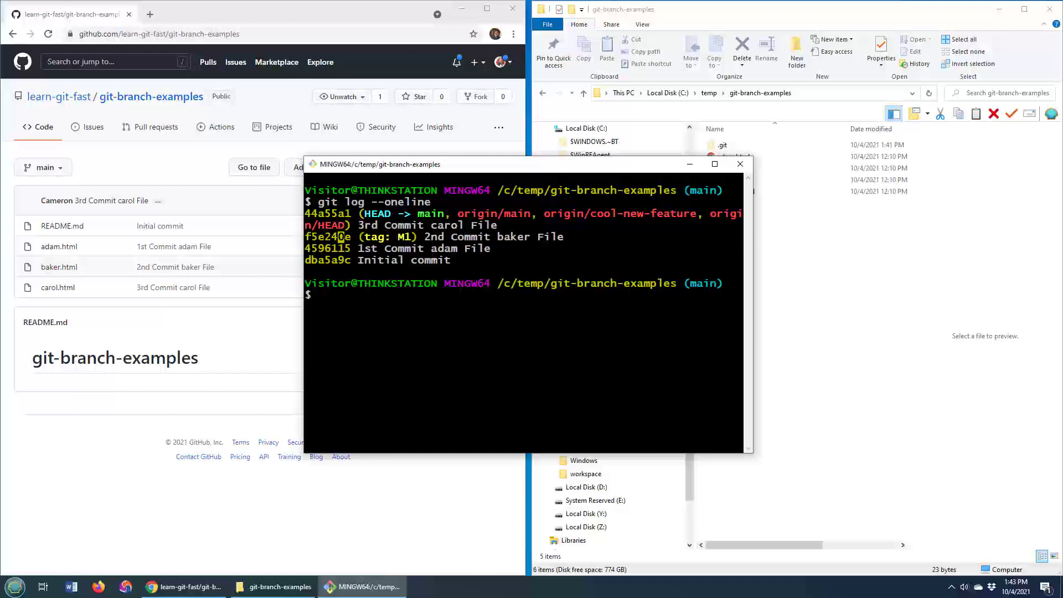
double_click(327, 237)
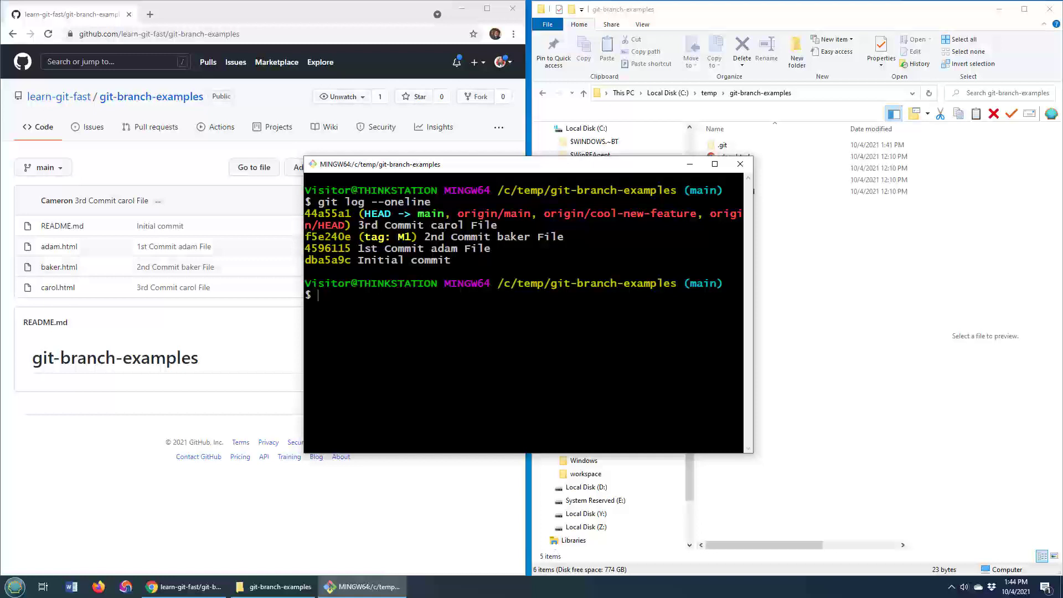
drag(376, 163, 620, 211)
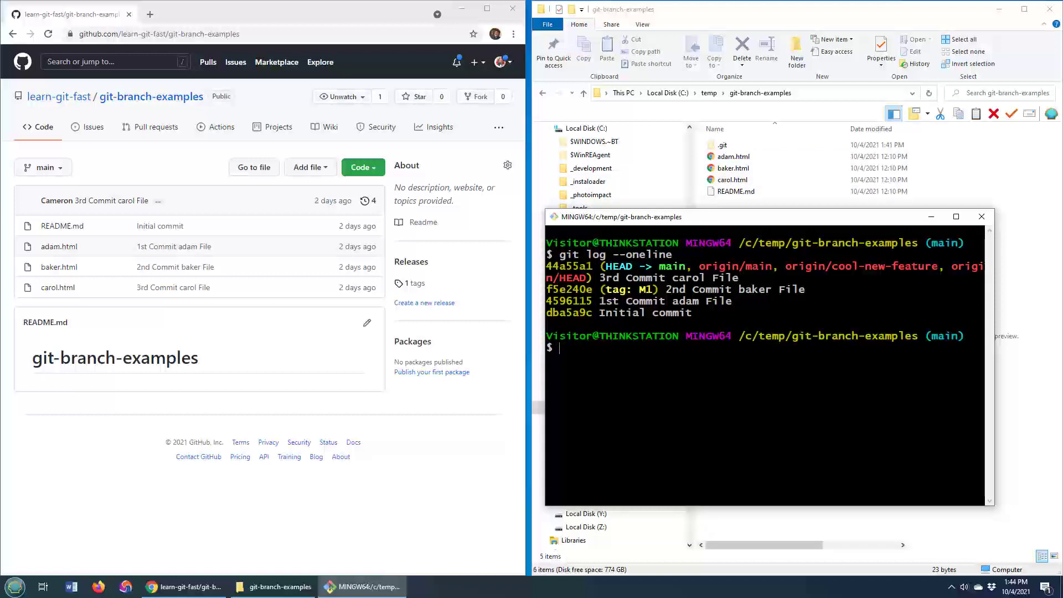
- Create branch my-branch from tag M1 with git branch my-branch M1
text(git branch)
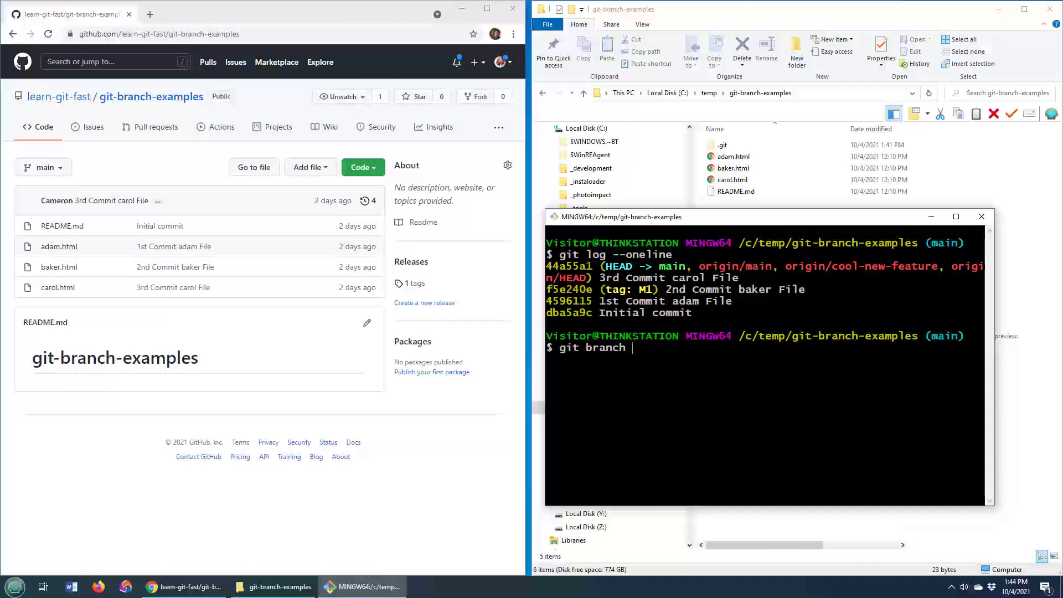
text(my-)
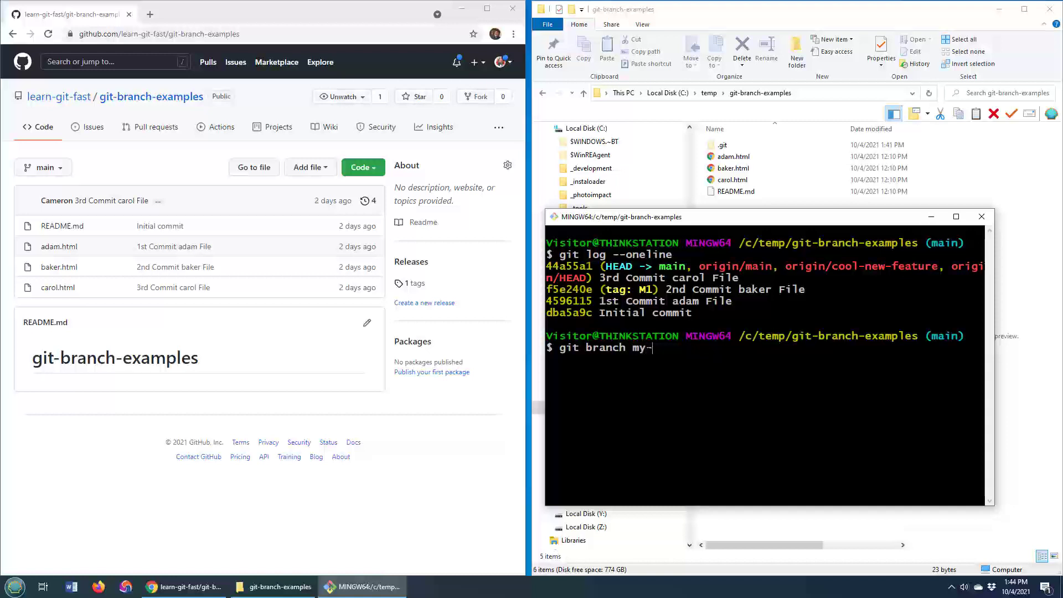
text(branch)
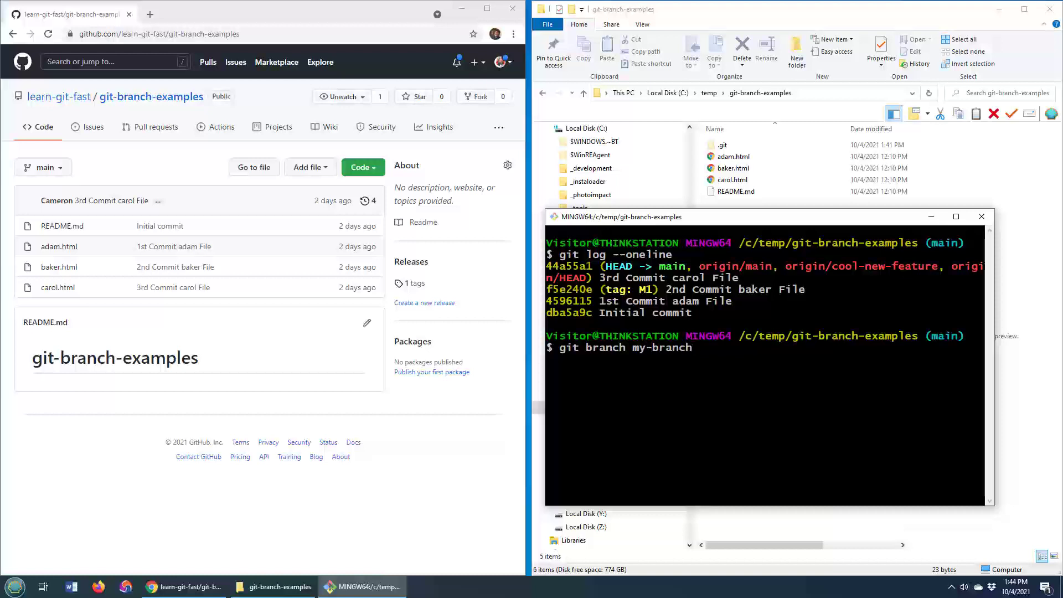
text(M)
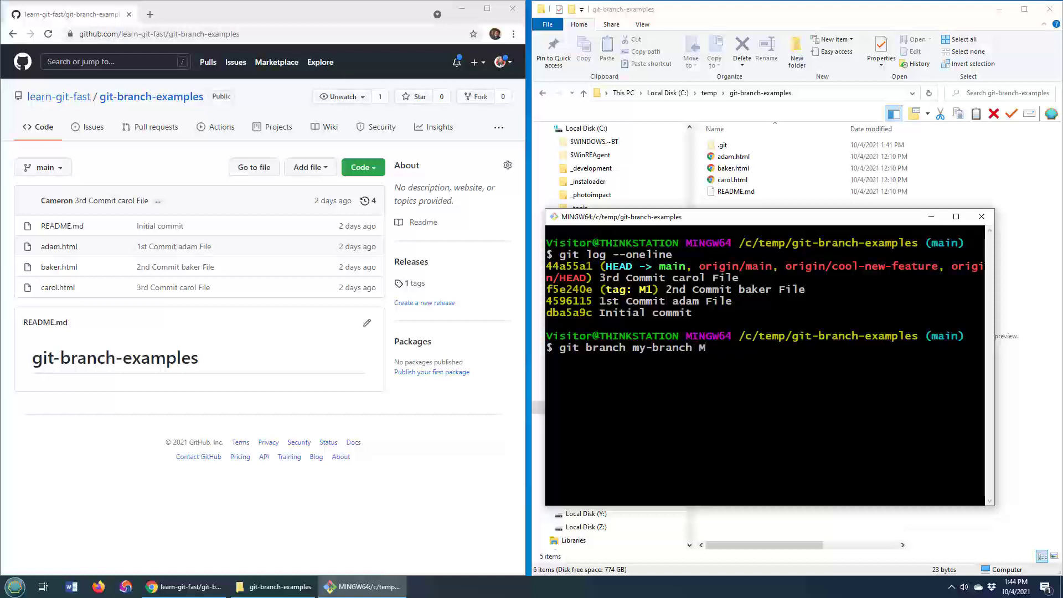
text(1)
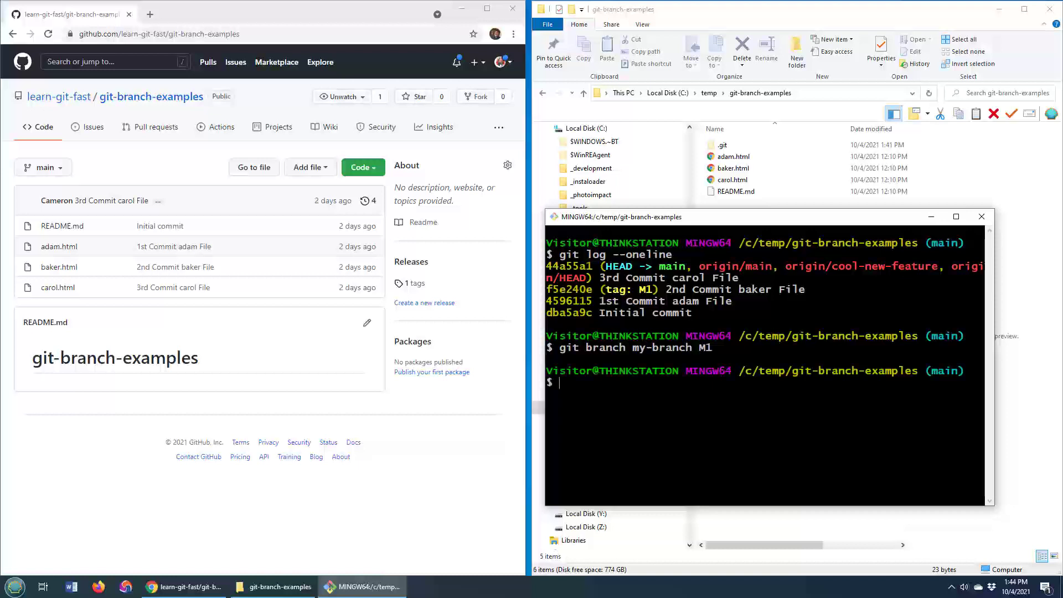
- List all branches and the one-line log, confirming my-branch points at the M1 baker commit
text(git branch -a)
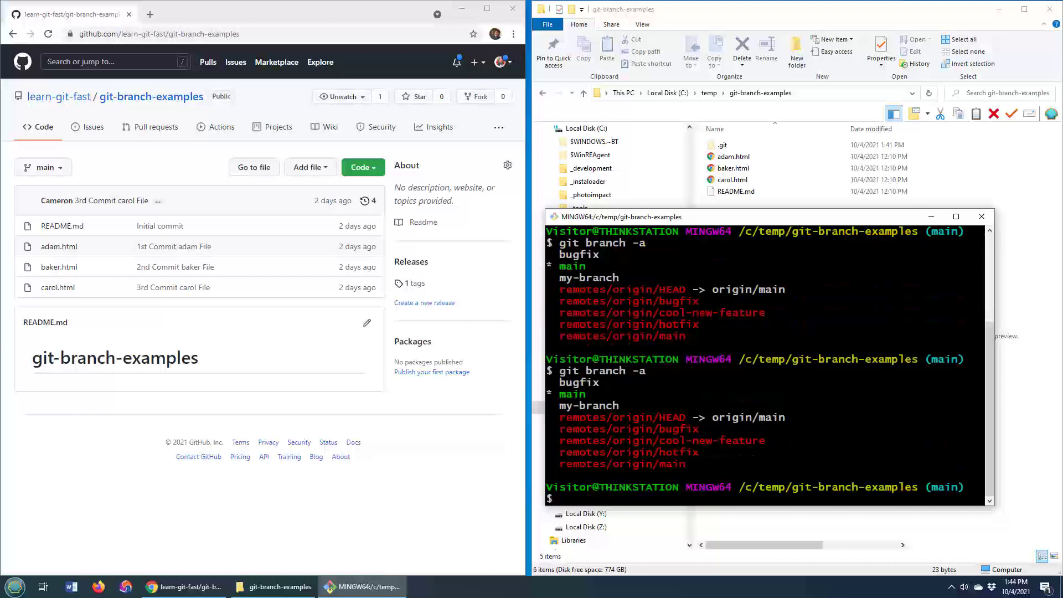
double_click(588, 405)
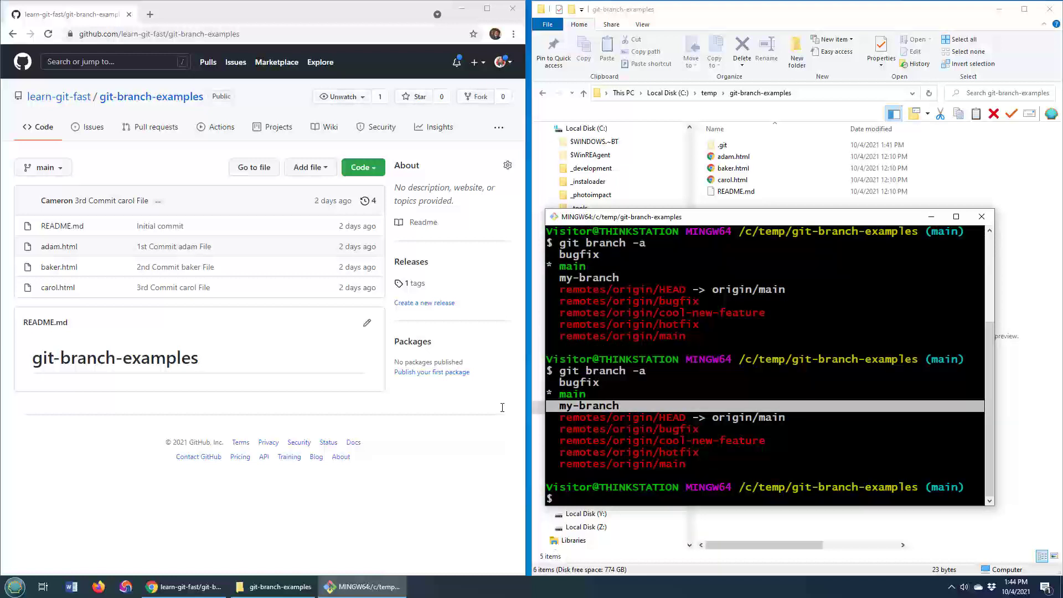
text(git branch)
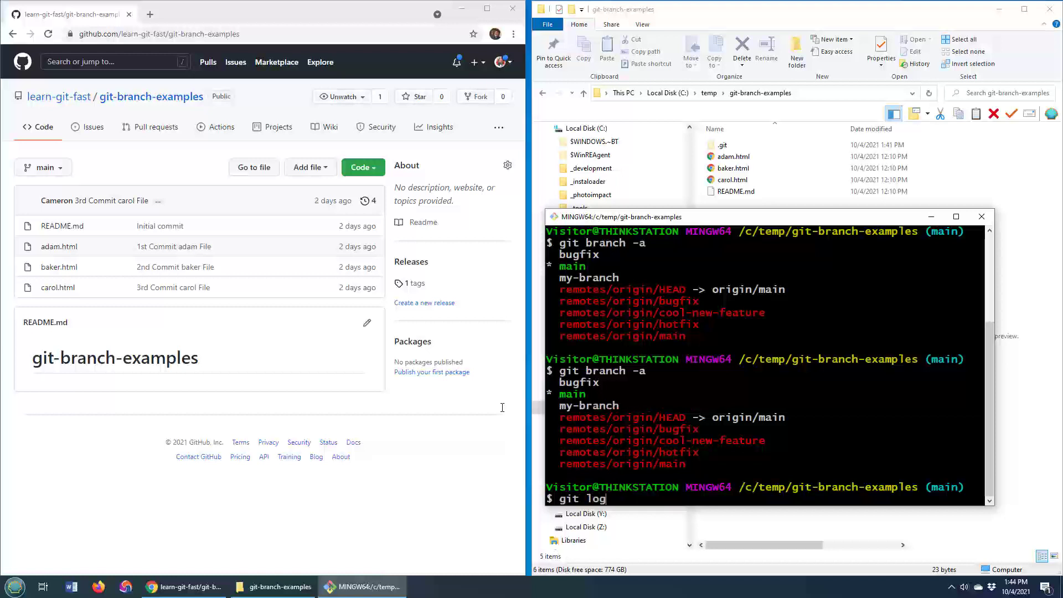
text(--oneline)
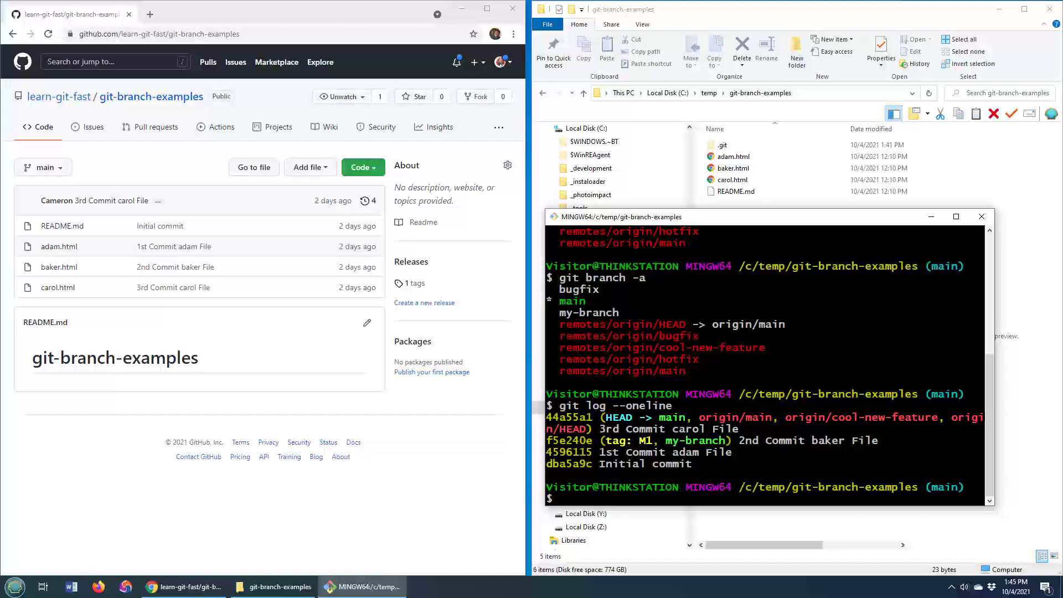
- Switch to my-branch, confirm carol.html is gone, and view the log ending at 2nd Commit baker File
text(git switch)
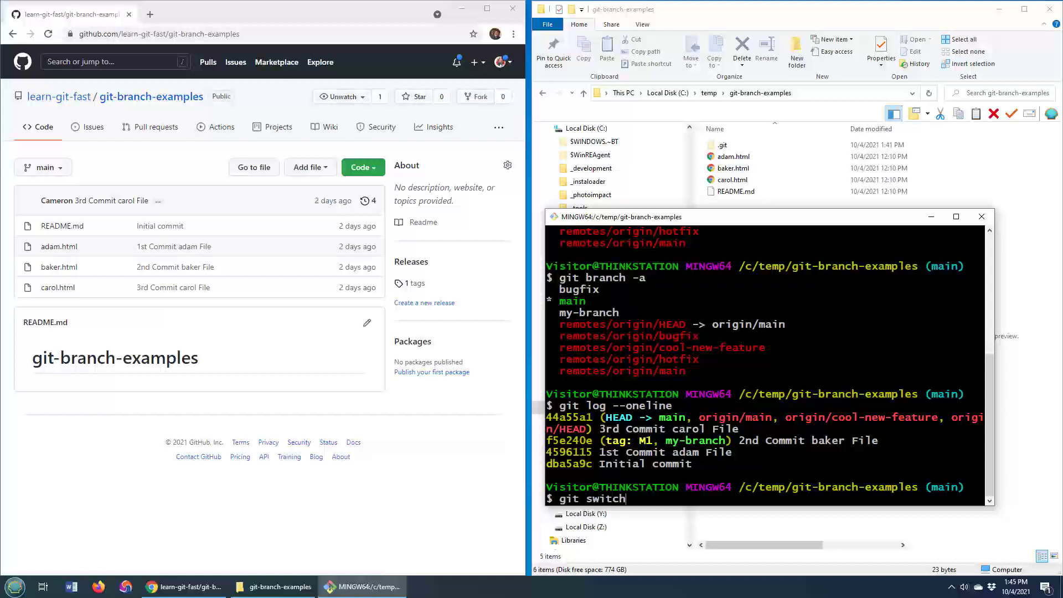
text(my)
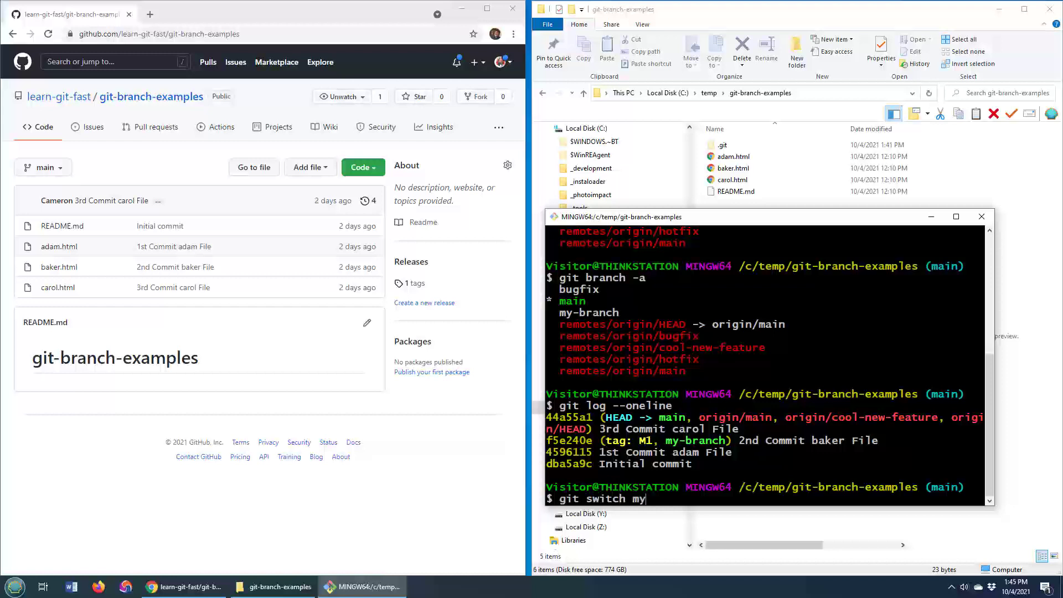
text(-branc)
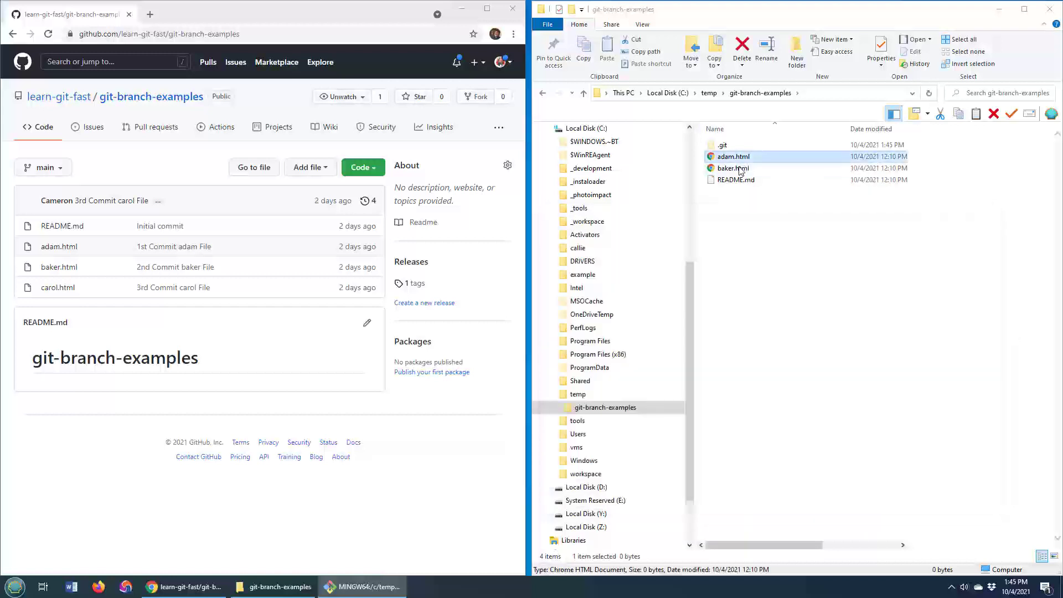
click(733, 168)
text(git log --1)
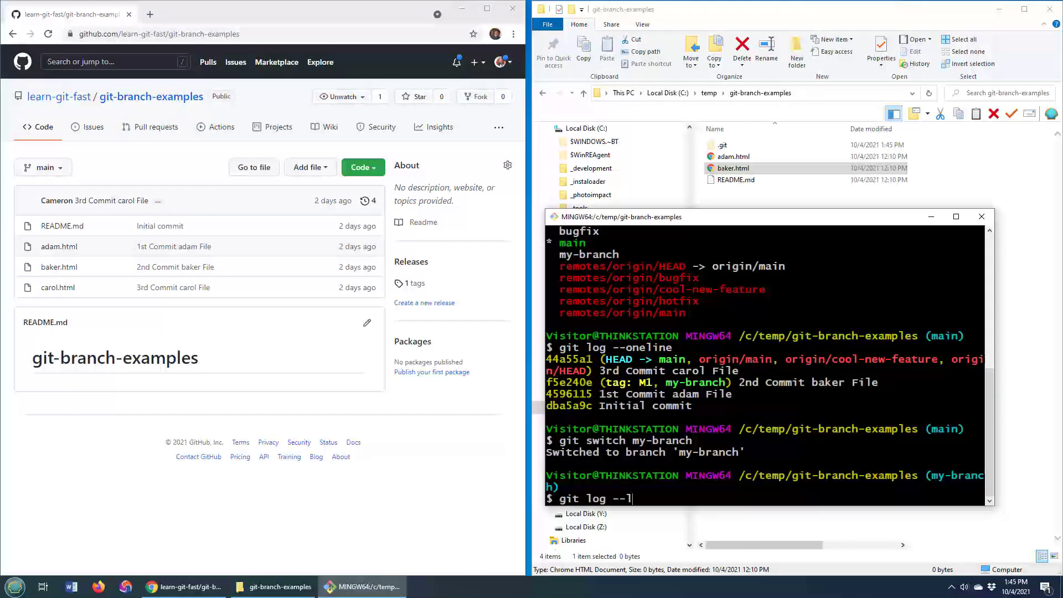
text(oneline)
key(enter)
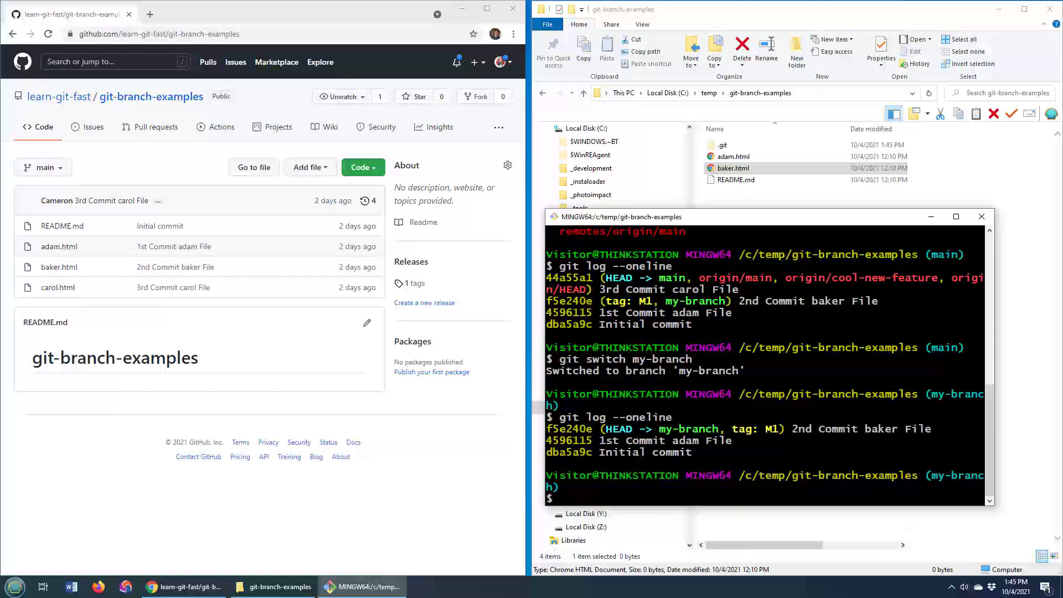
double_click(879, 429)
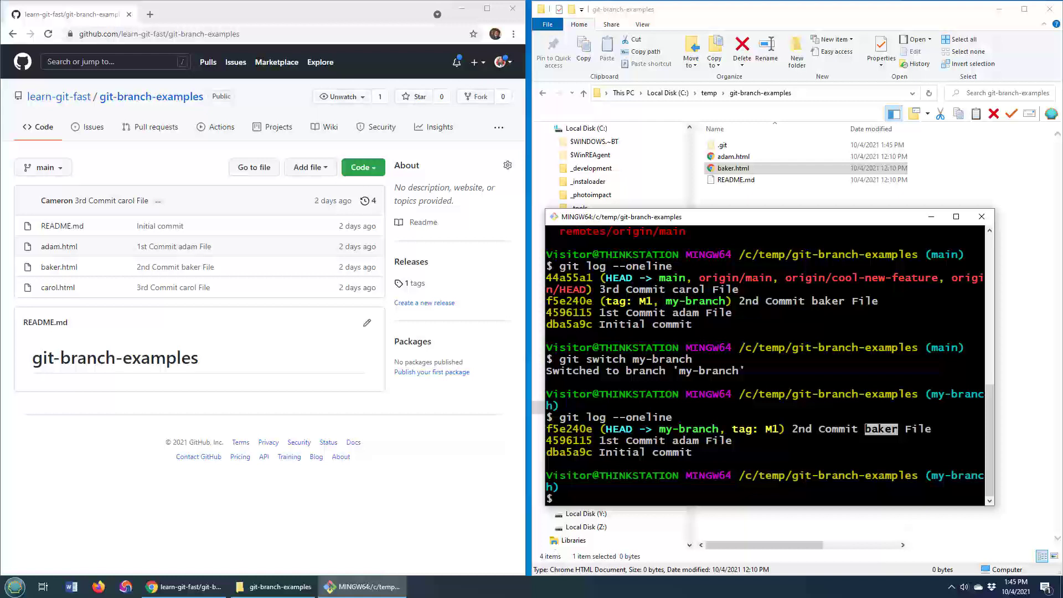
text(git switch main)
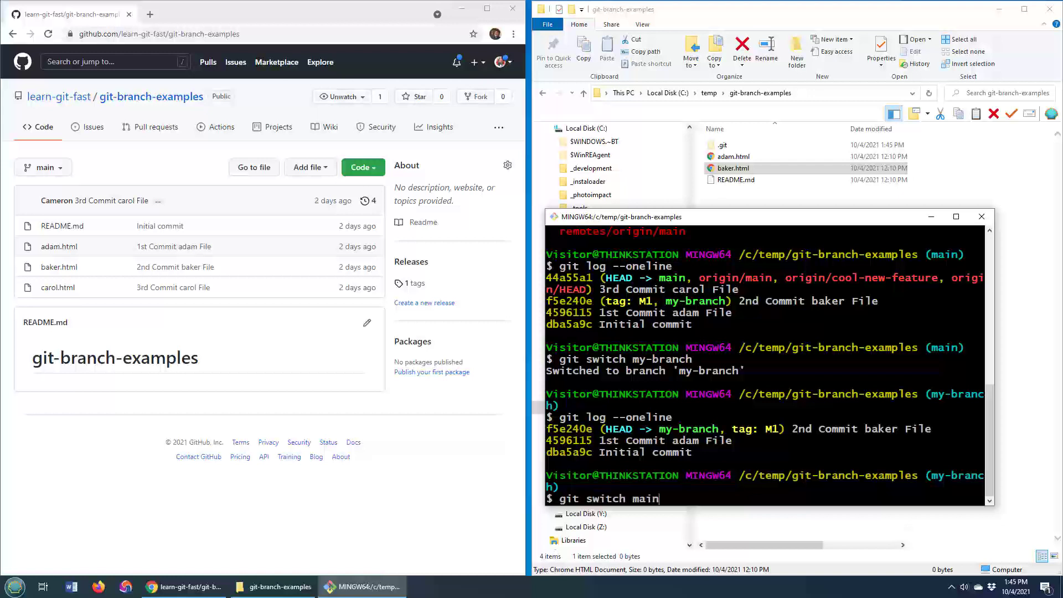
- Switch back to main, up to date with origin/main, and list its git log
key(enter)
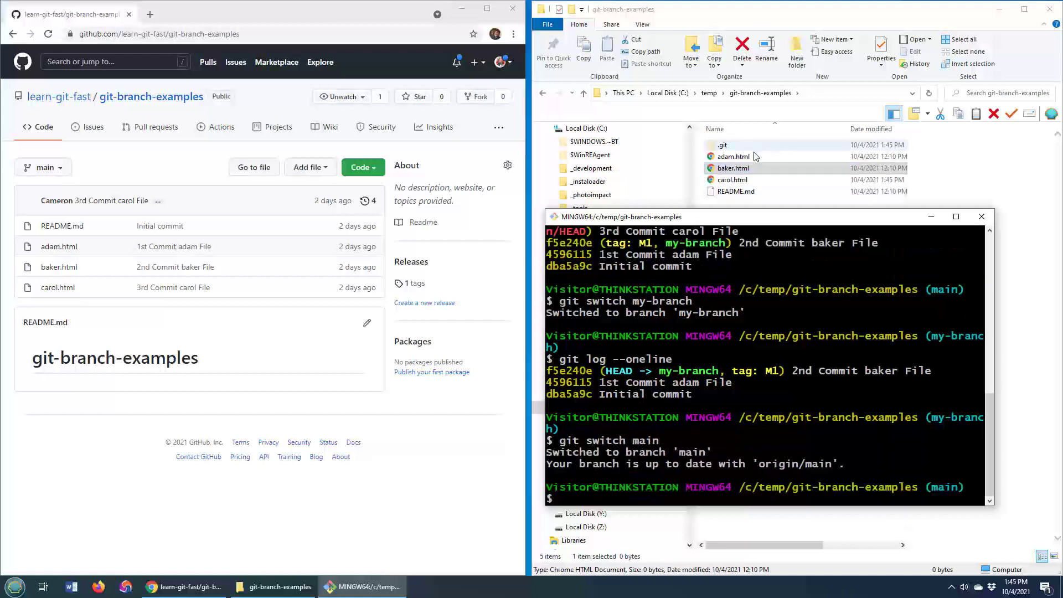
text(git lo)
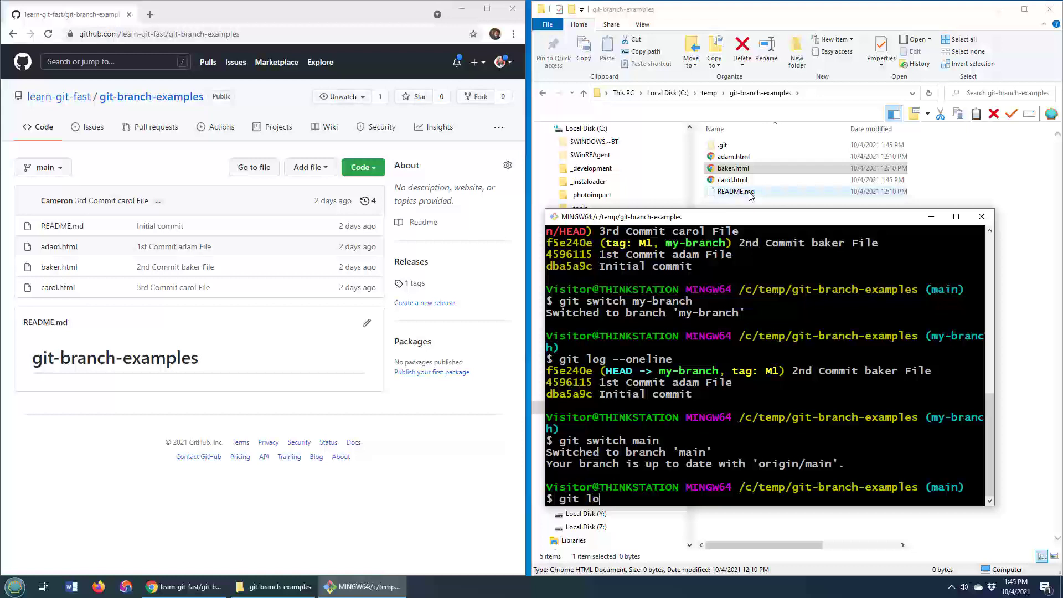
key(enter)
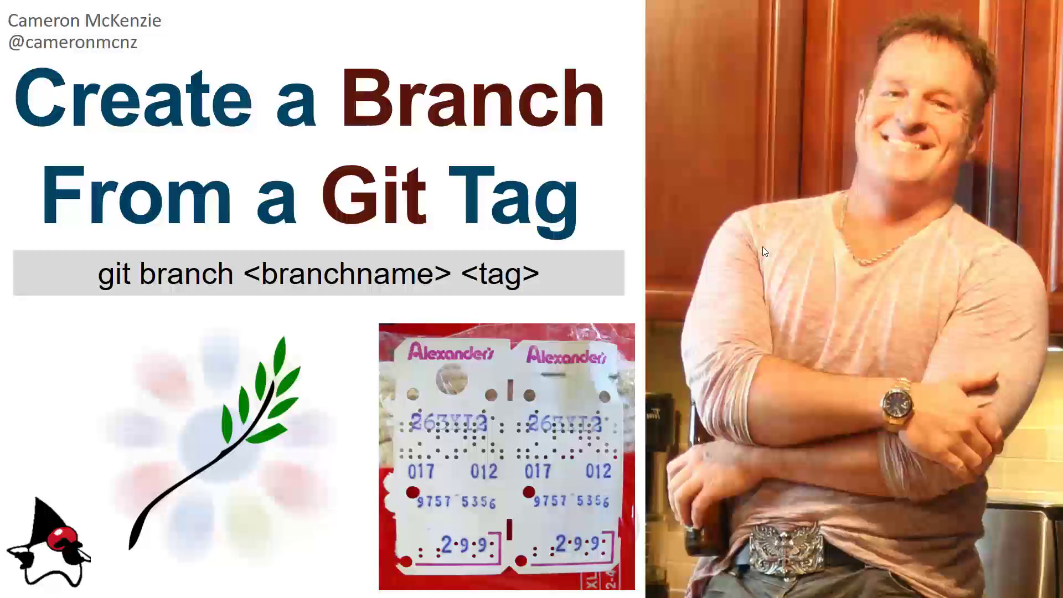
mouse_move(285, 487)
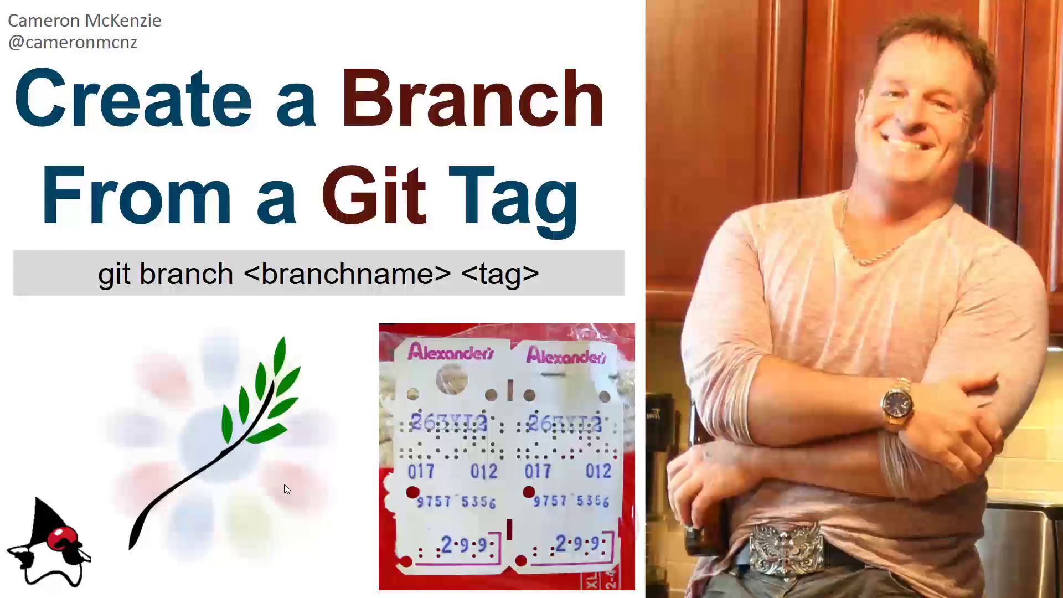
mouse_move(139, 46)
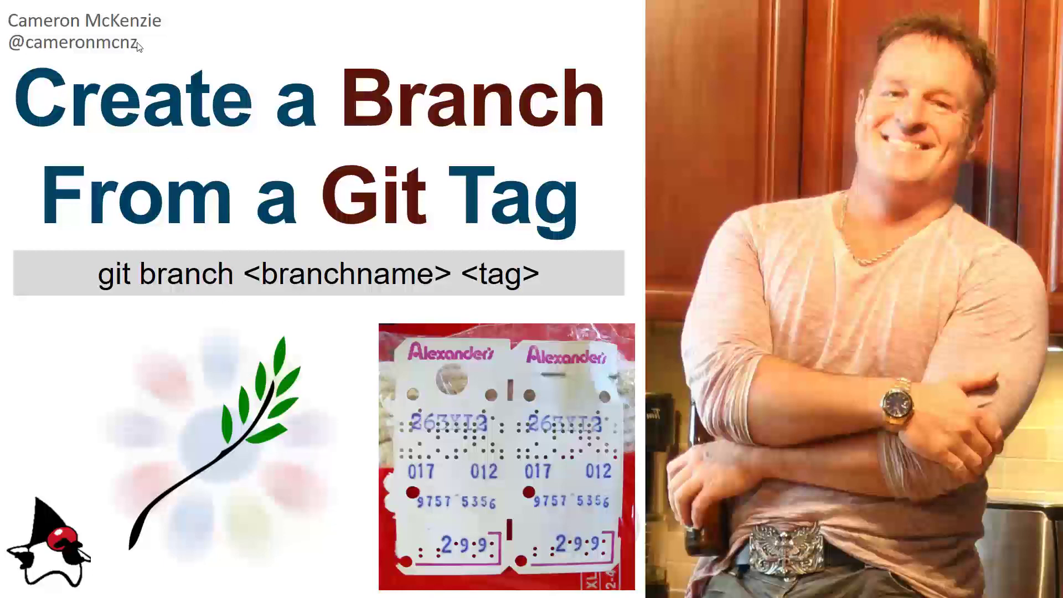
mouse_move(420, 351)
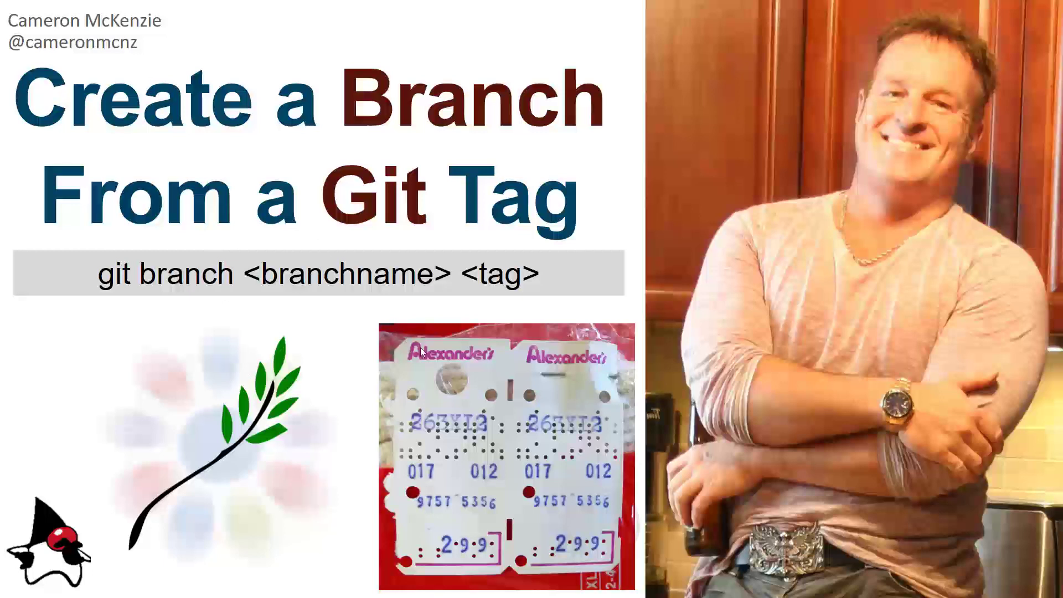
mouse_move(136, 495)
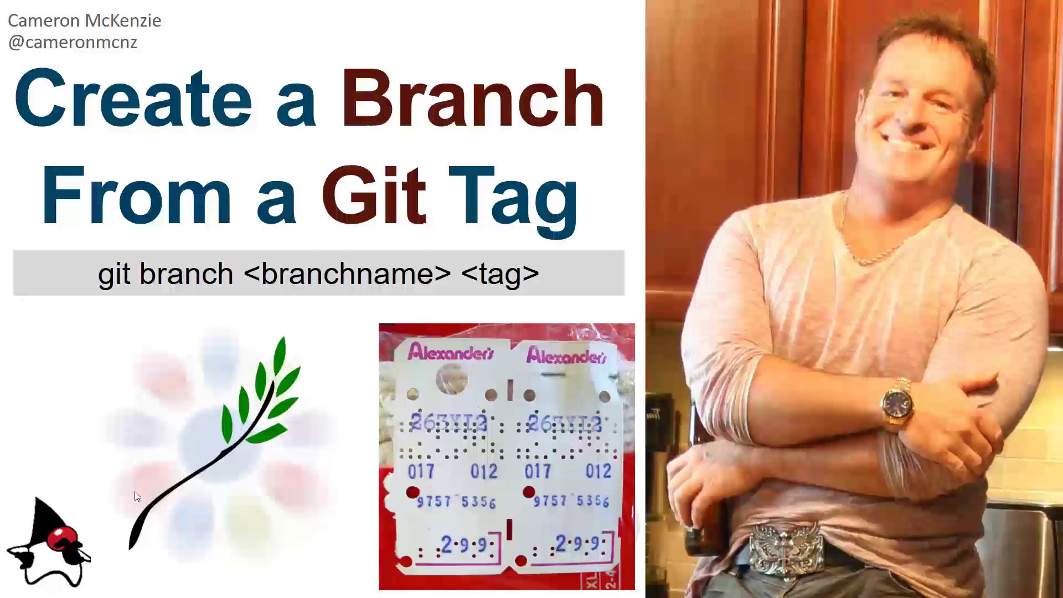